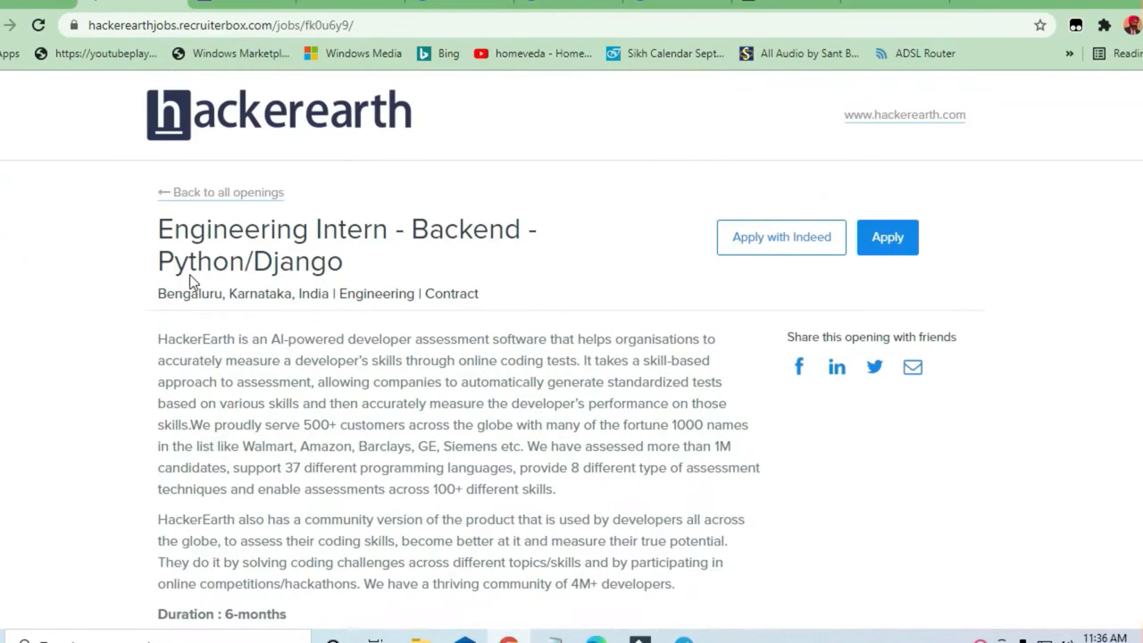
Step: Highlight the Engineering Intern - Backend - Python/Django title and scroll down to Skills required
drag(228, 228, 339, 261)
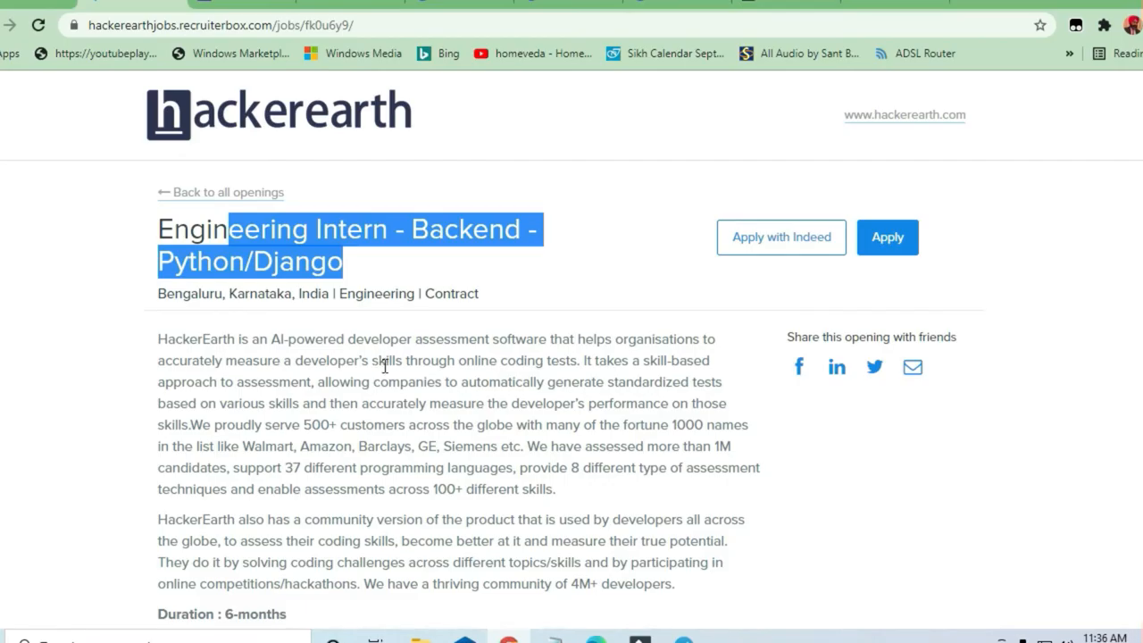
scroll(down, 3)
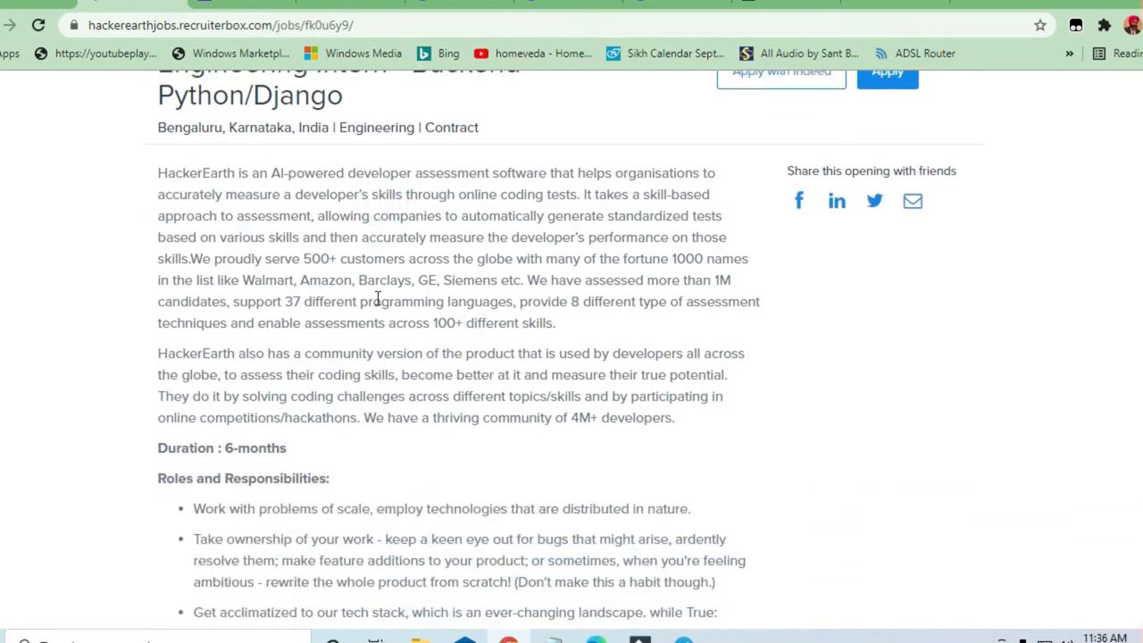
scroll(down, 3)
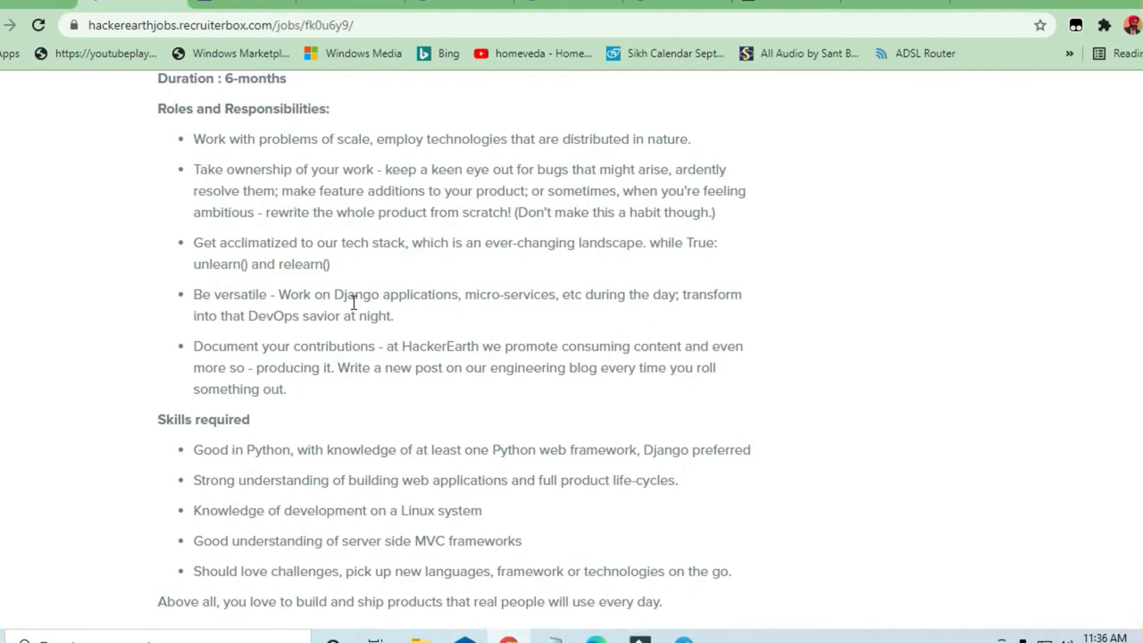
scroll(down, 3)
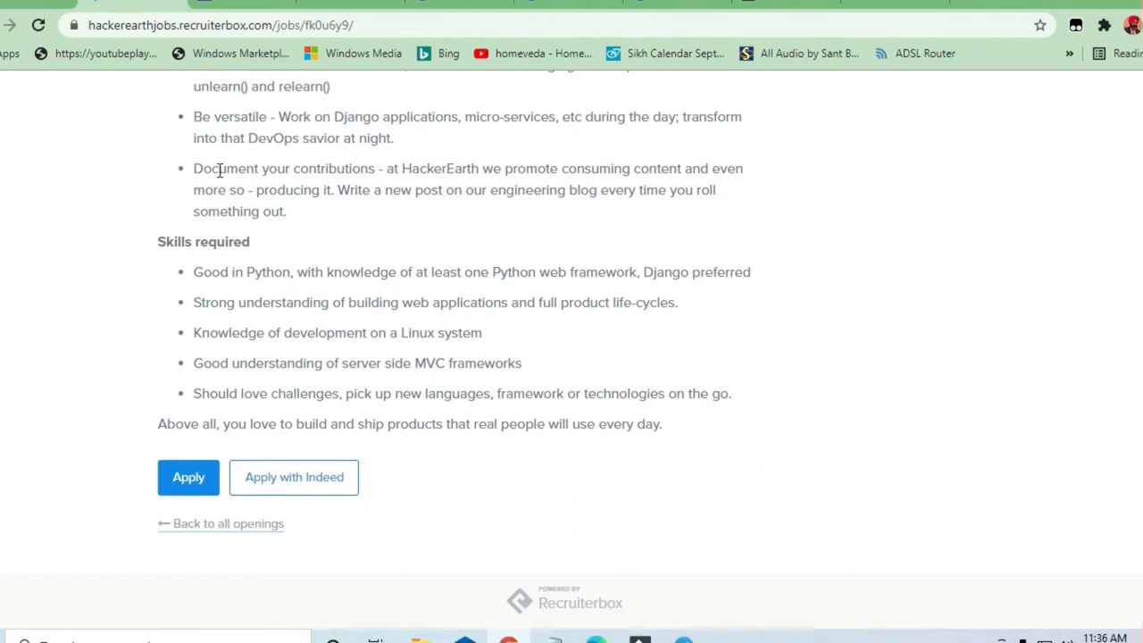
mouse_move(643, 621)
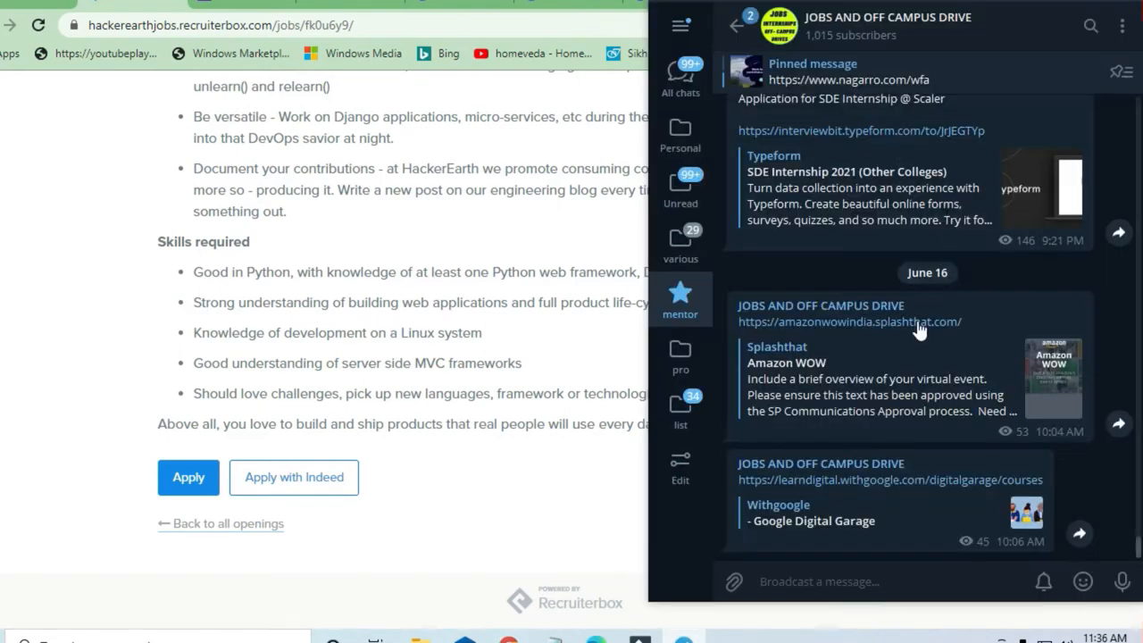
mouse_move(865, 366)
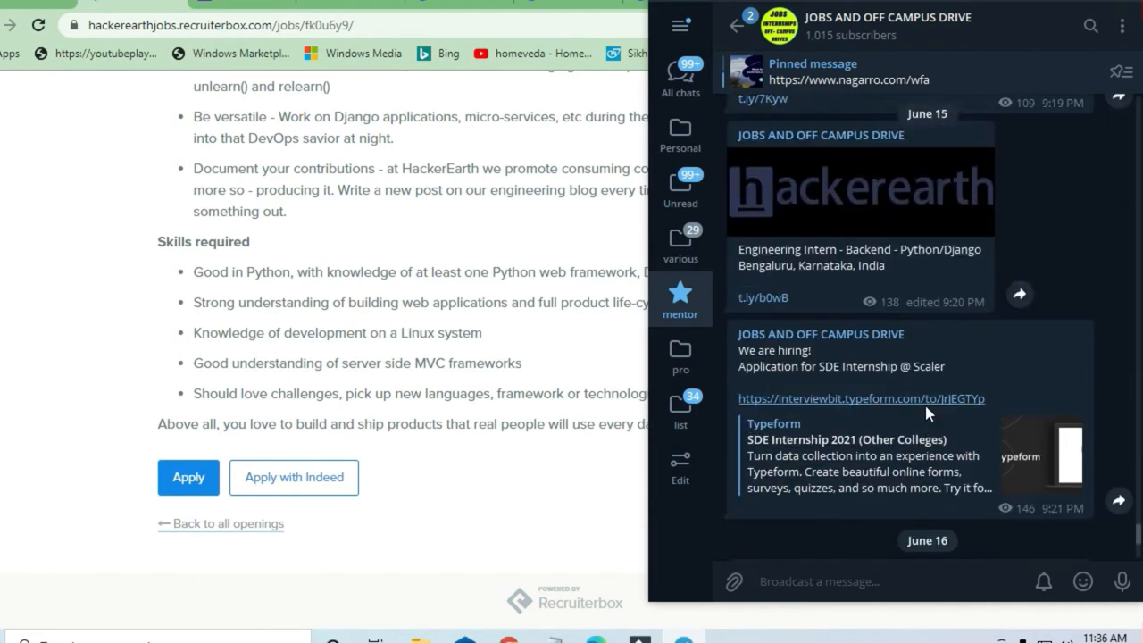
Step: Scroll through the JOBS AND OFF CAMPUS DRIVE channel's job posts, including the HackerEarth intern listing
scroll(down, 3)
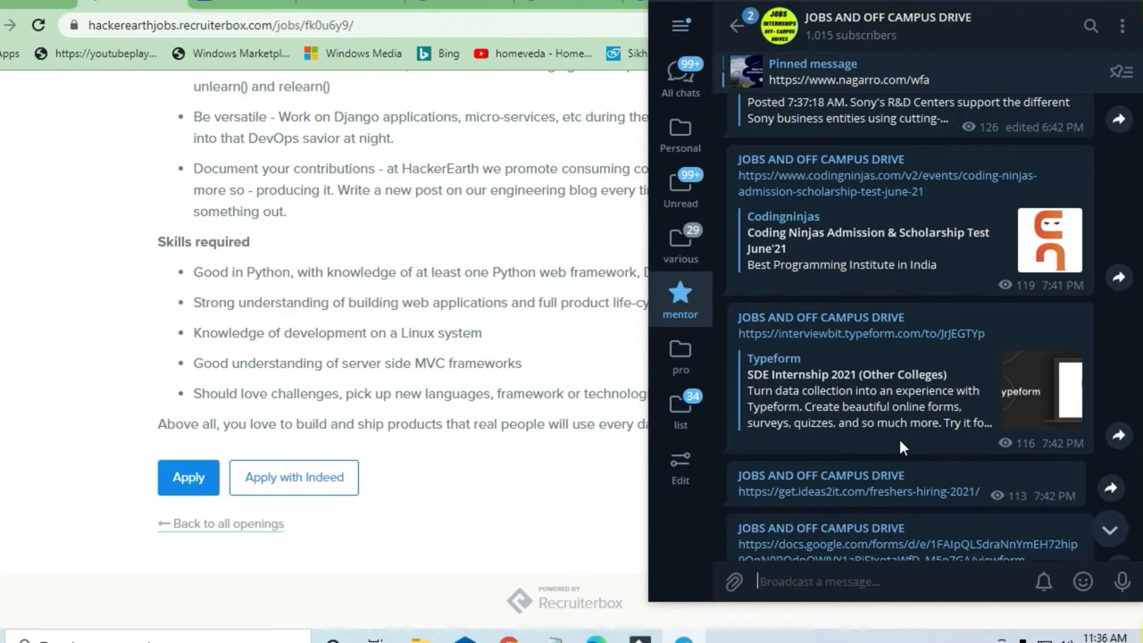
mouse_move(910, 460)
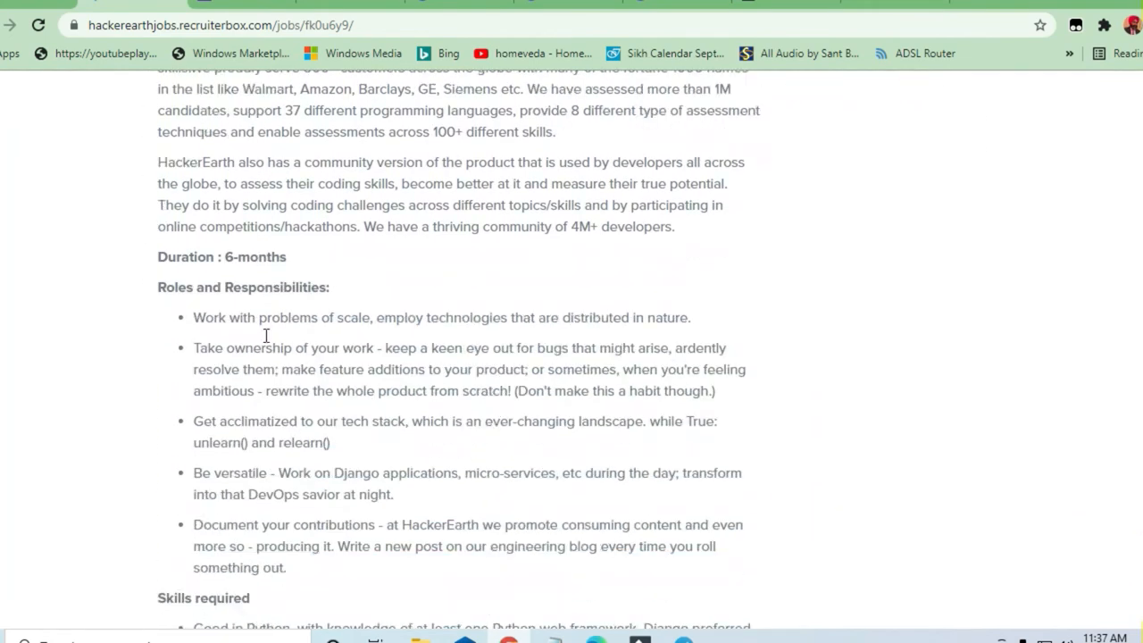
Step: Scroll to Skills required and highlight the Python web framework requirement
scroll(down, 3)
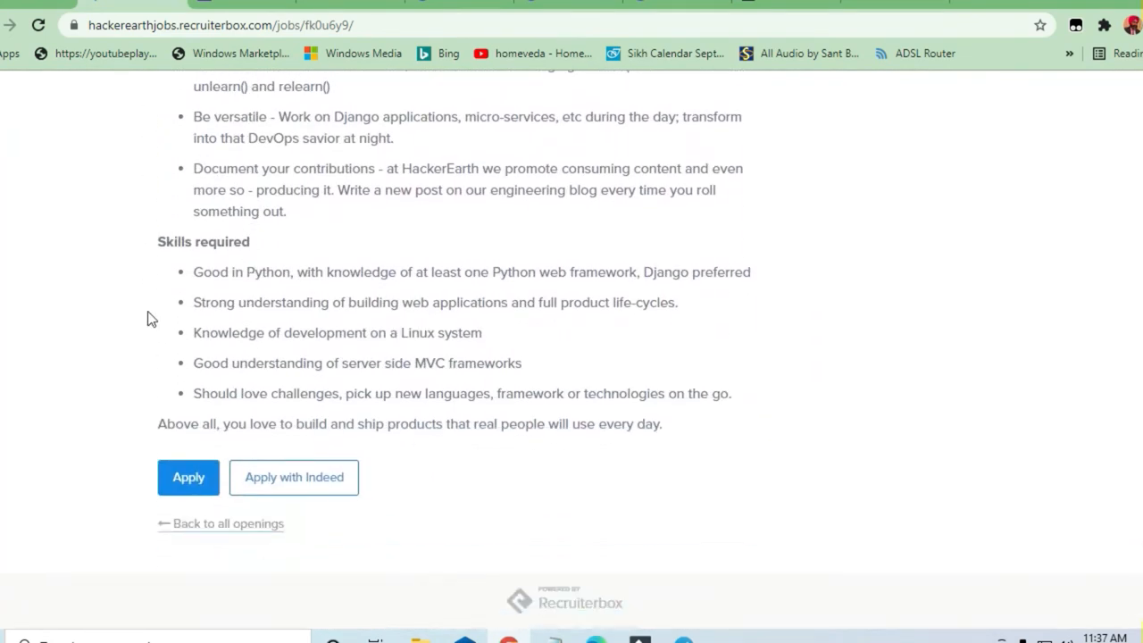
drag(193, 272, 373, 271)
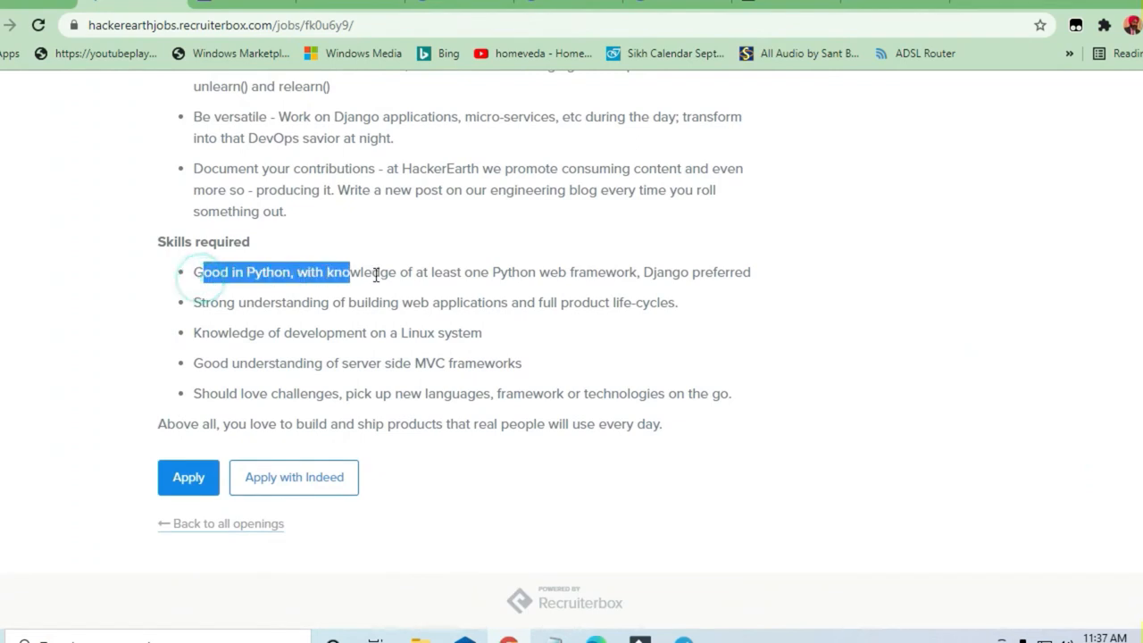
drag(351, 271, 638, 271)
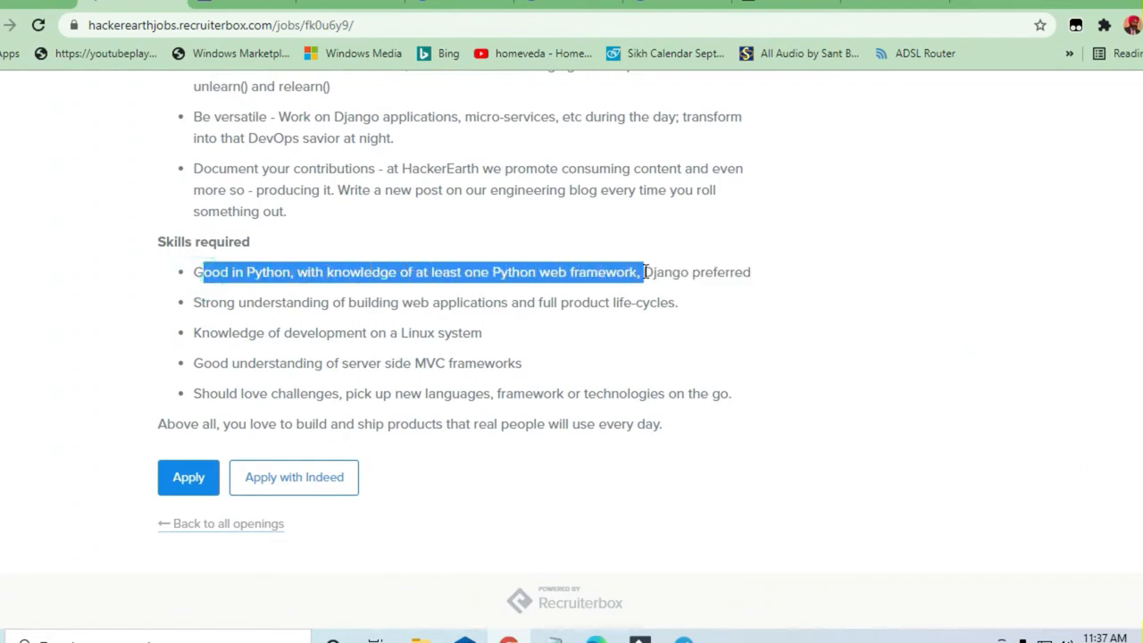
drag(643, 272, 755, 272)
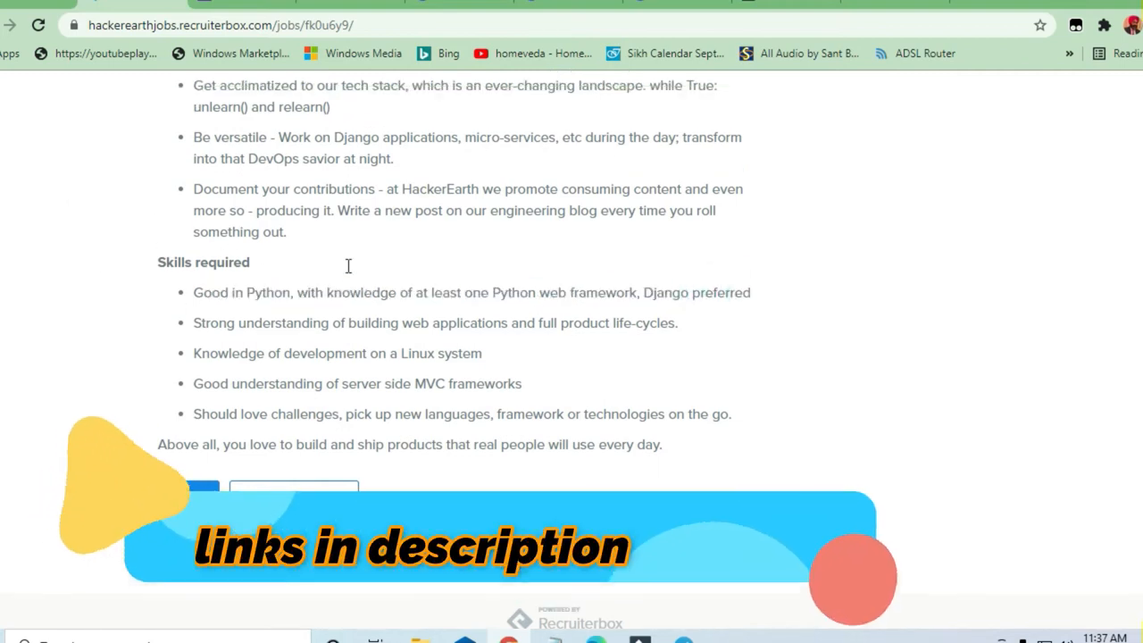
Step: Highlight the web applications life-cycle requirement, then clear the highlight
scroll(down, 3)
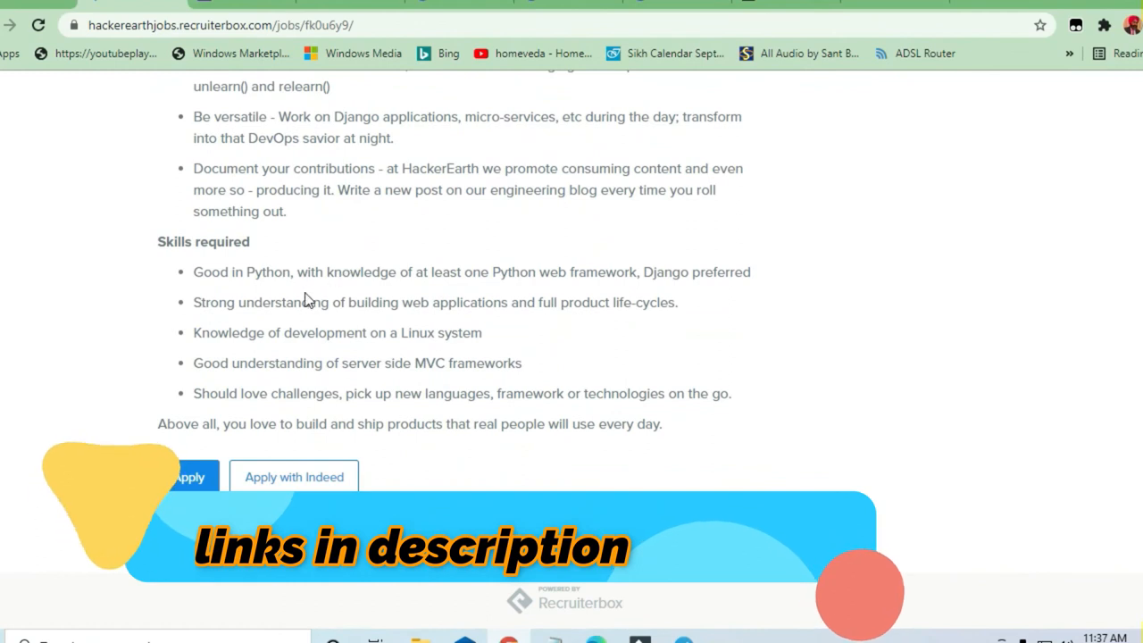
double_click(309, 271)
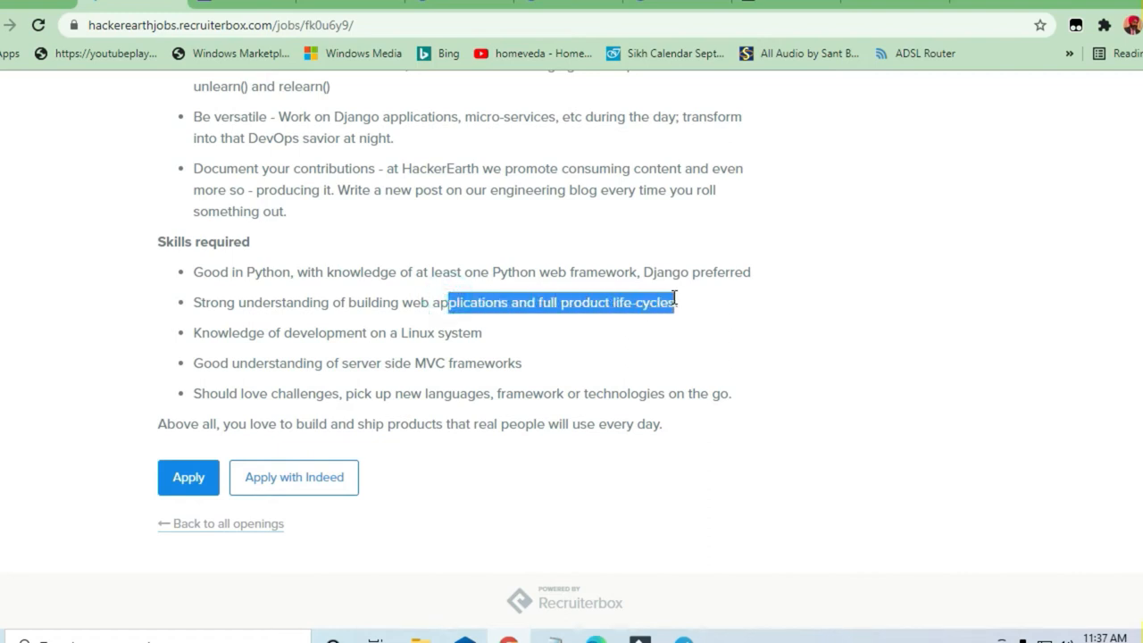
click(375, 333)
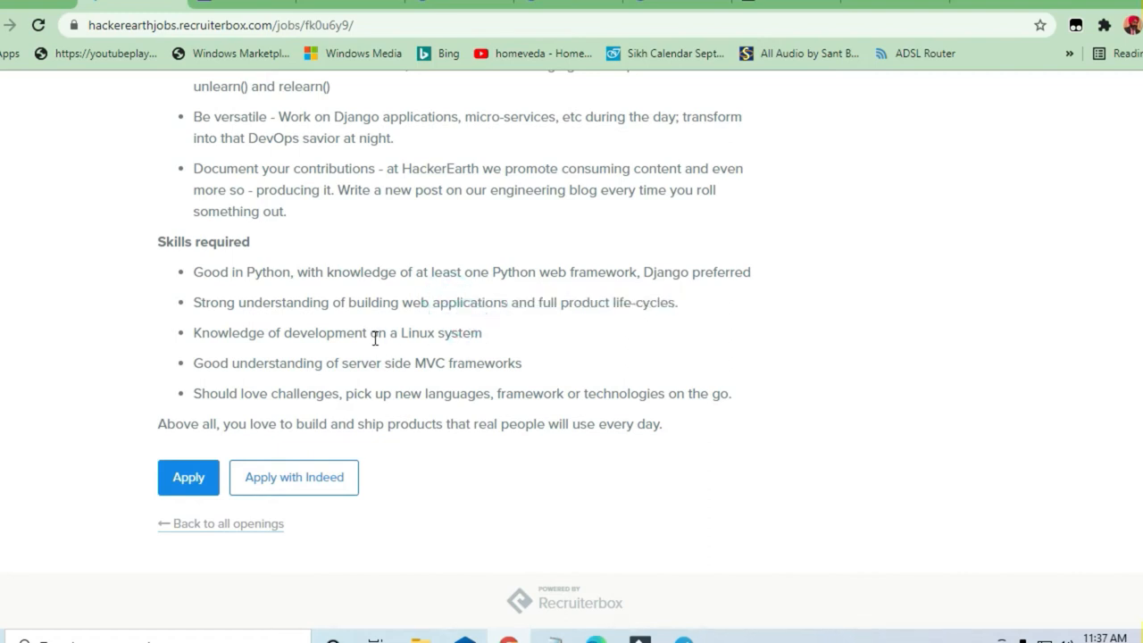
mouse_move(370, 363)
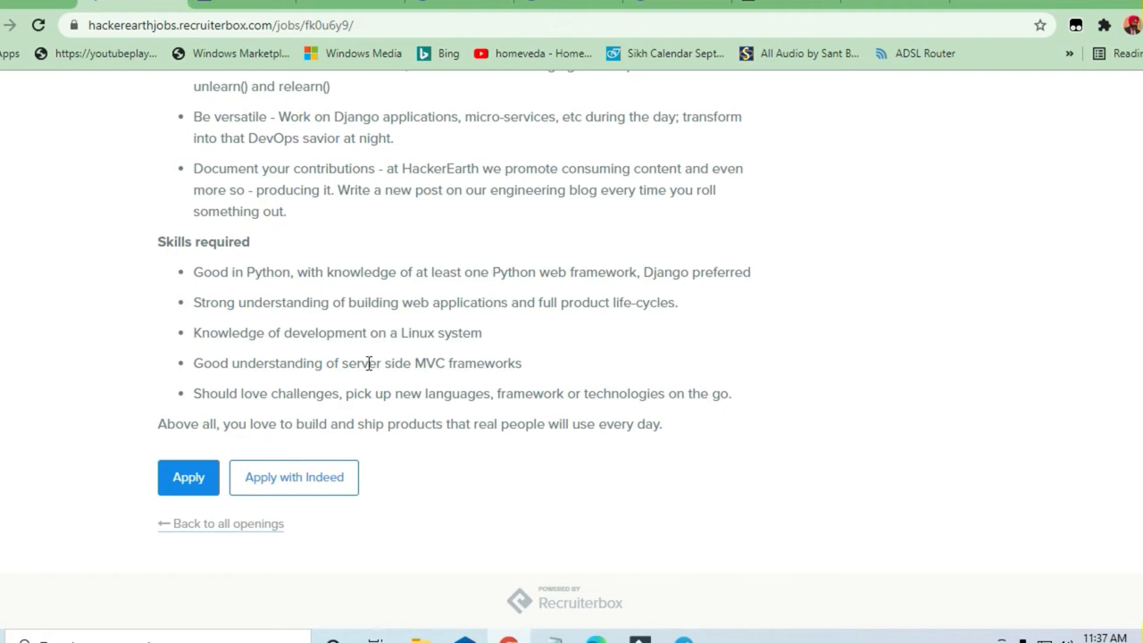
click(529, 366)
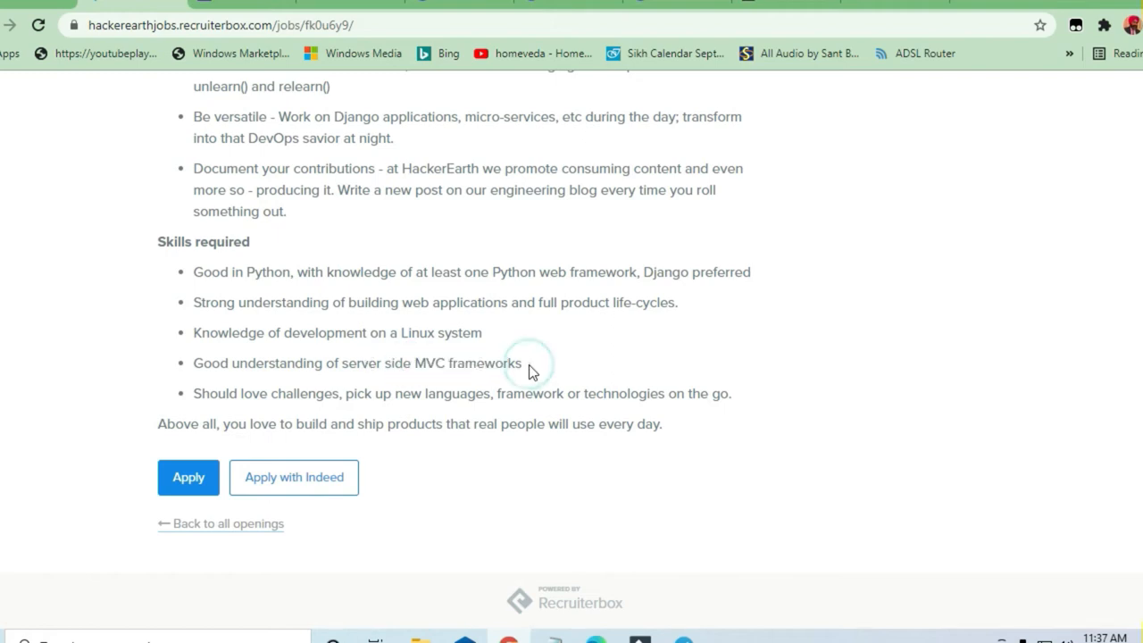
scroll(up, 3)
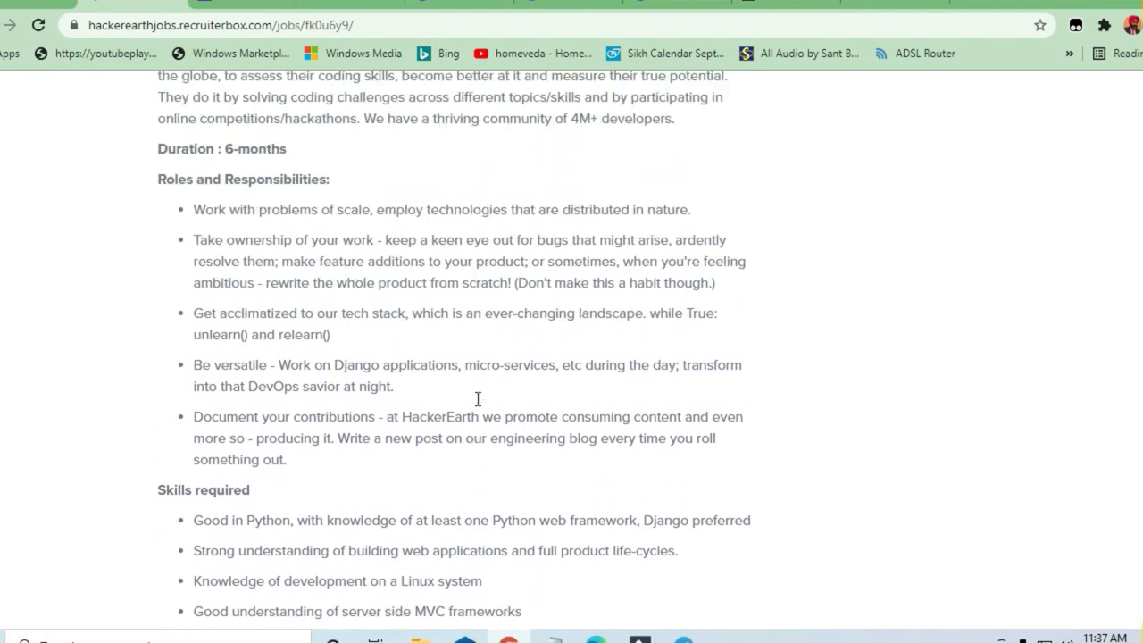
scroll(down, 3)
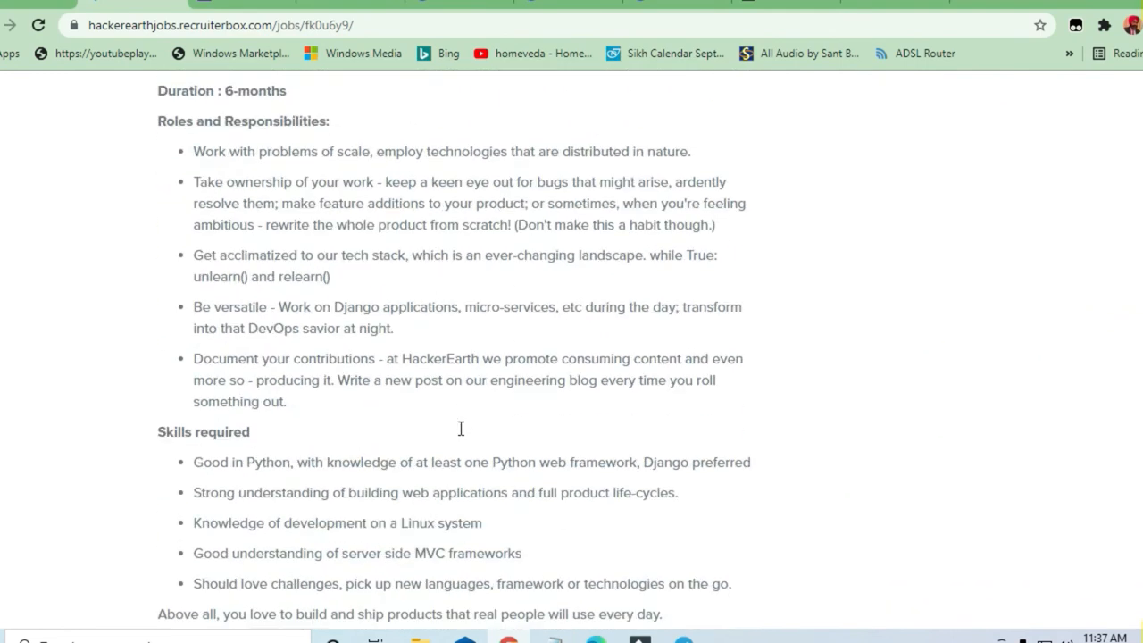
scroll(down, 3)
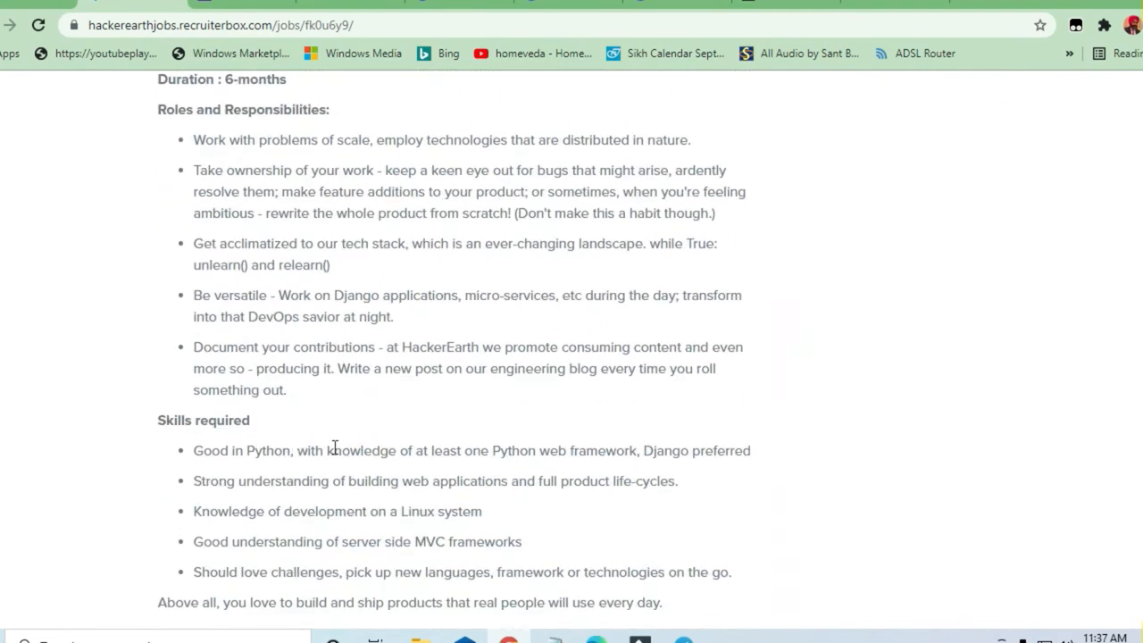
scroll(up, 3)
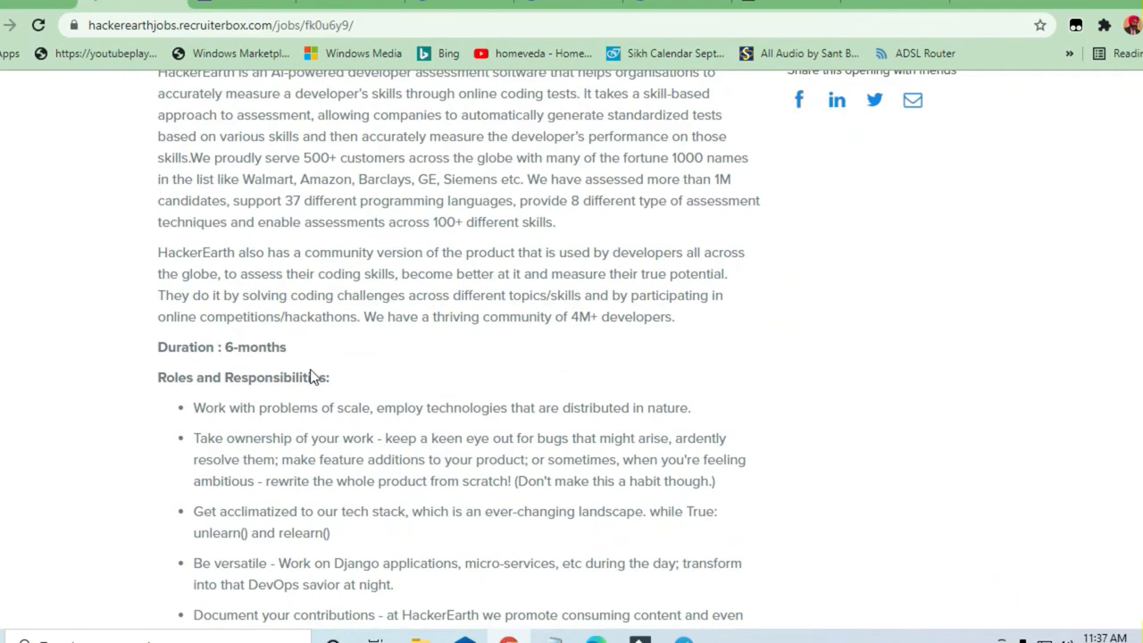
scroll(down, 3)
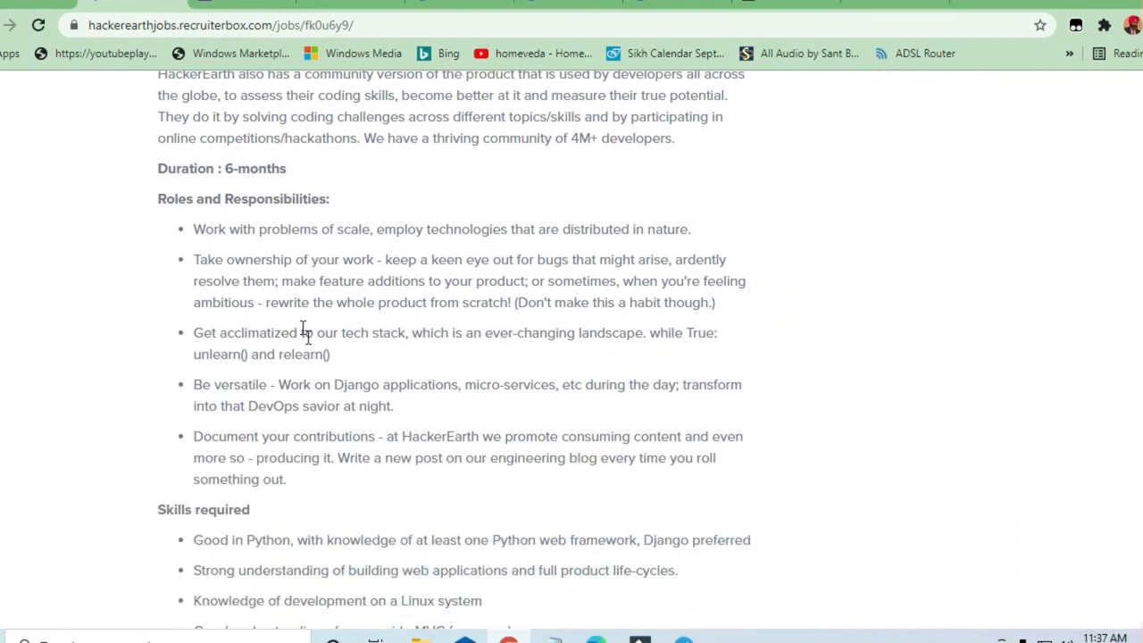
scroll(down, 3)
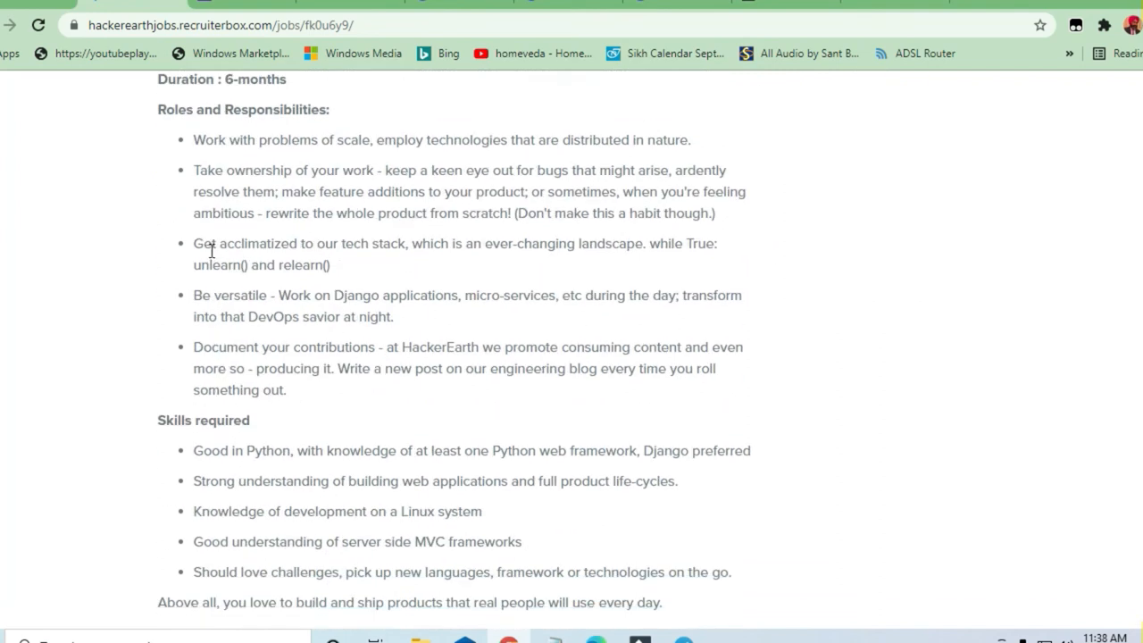
mouse_move(465, 135)
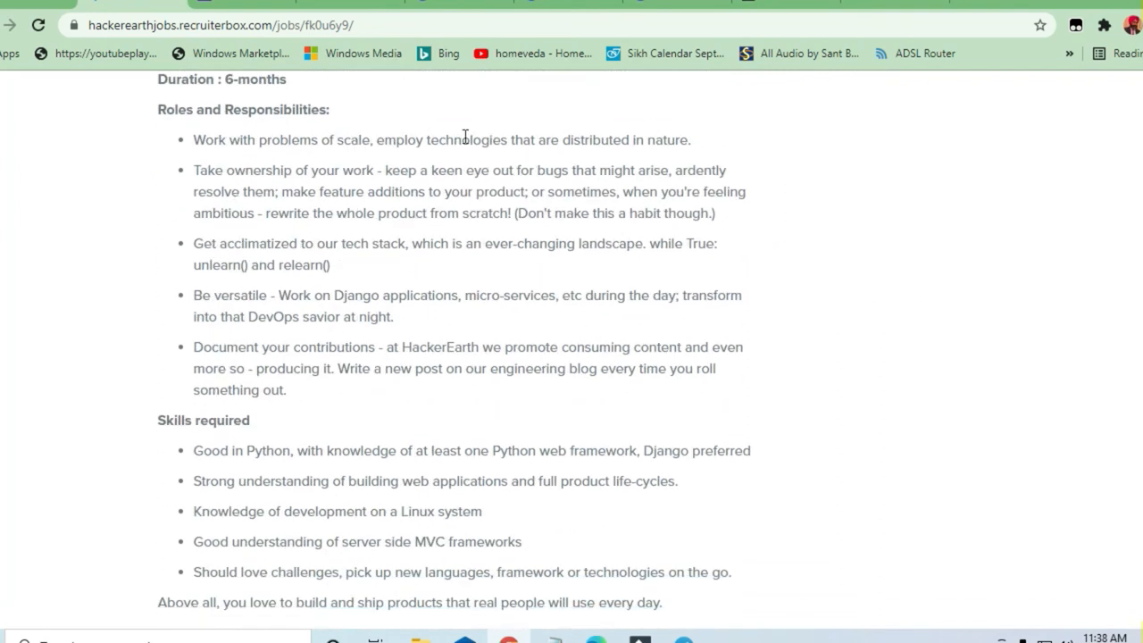
mouse_move(307, 185)
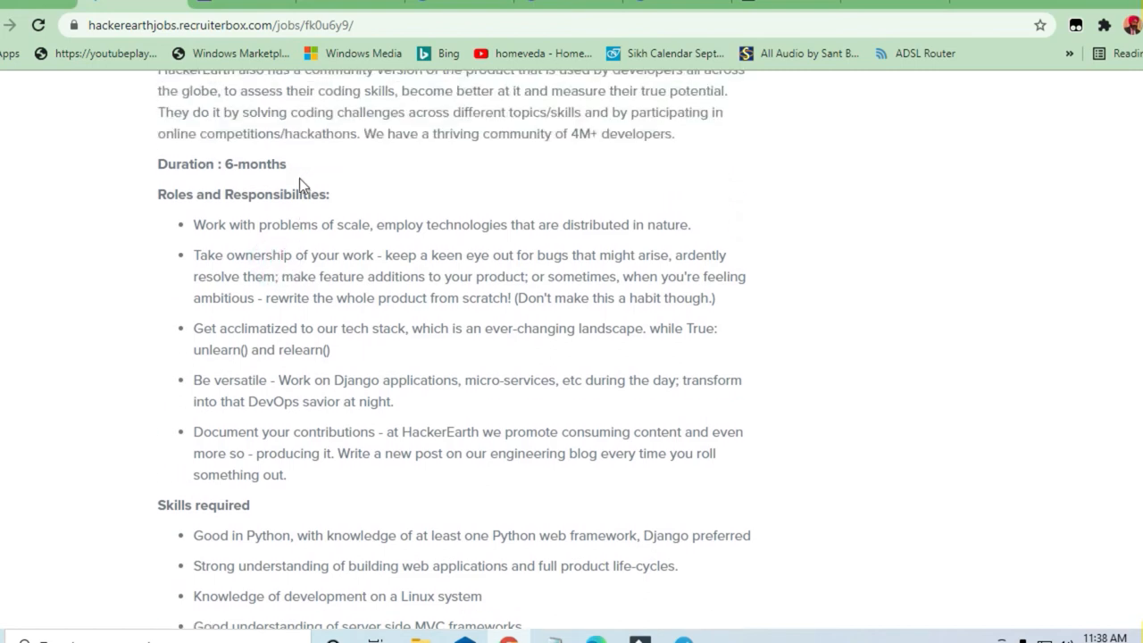
scroll(down, 3)
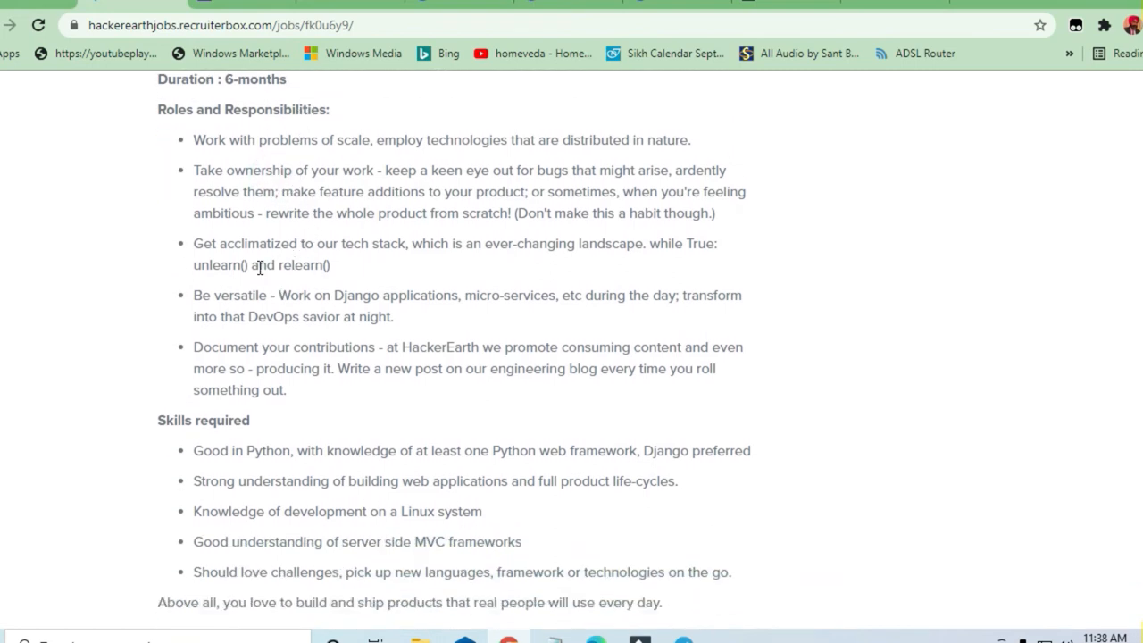
mouse_move(499, 164)
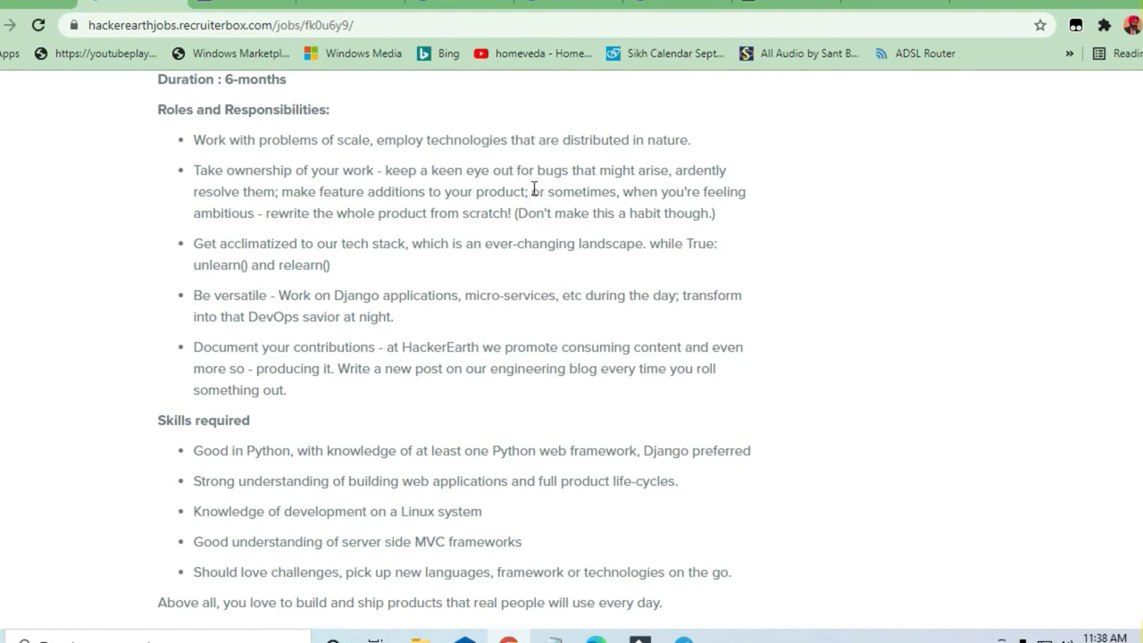
mouse_move(466, 253)
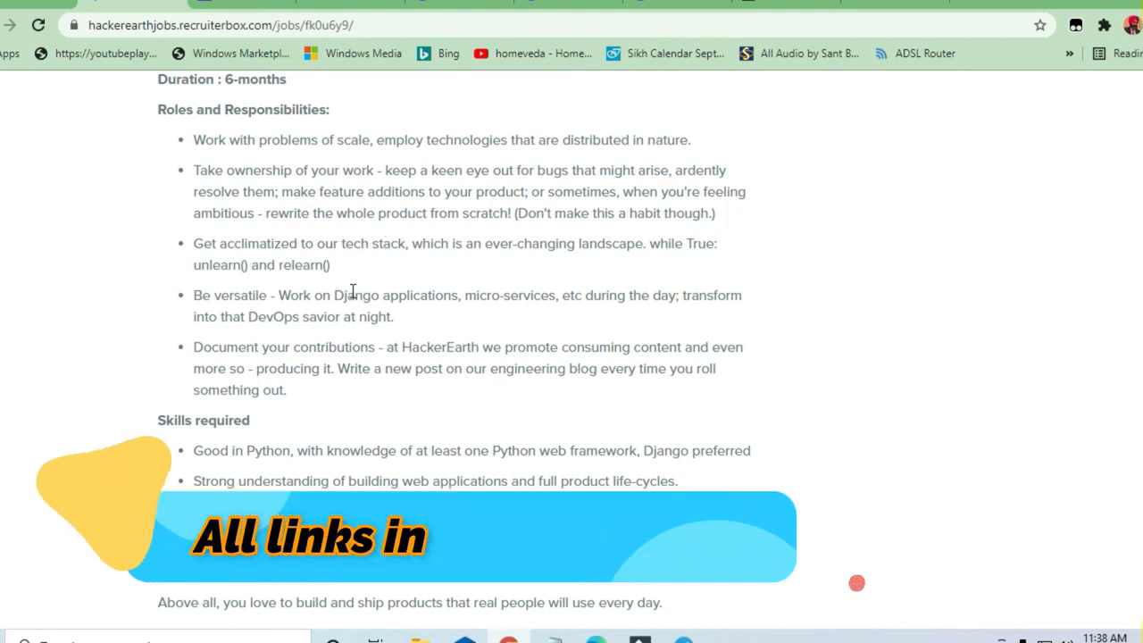
scroll(down, 3)
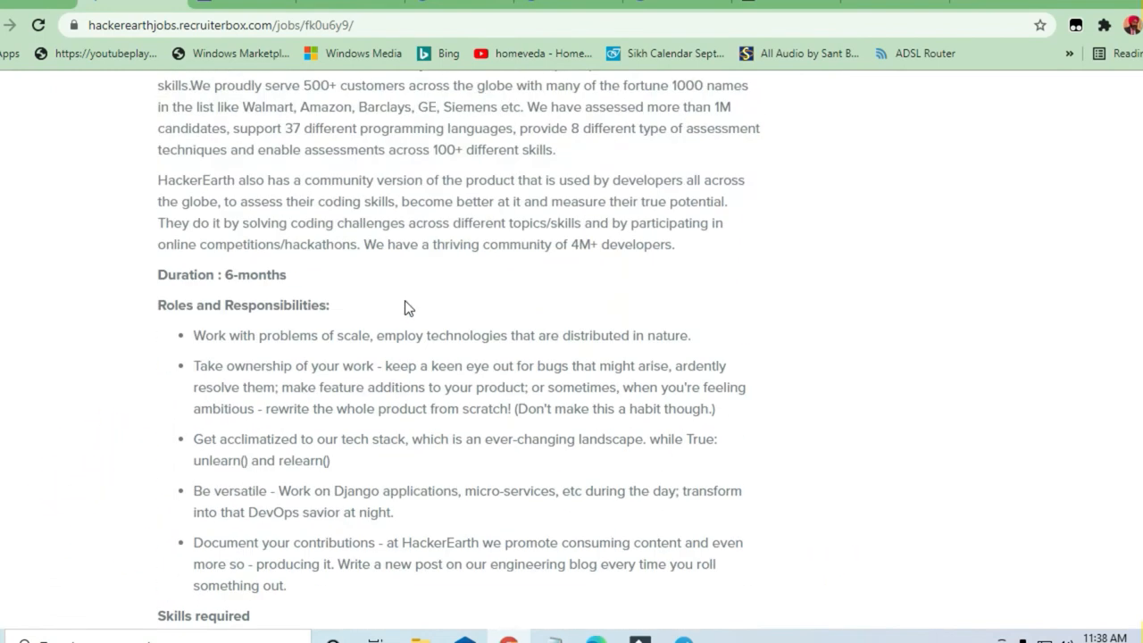
scroll(up, 3)
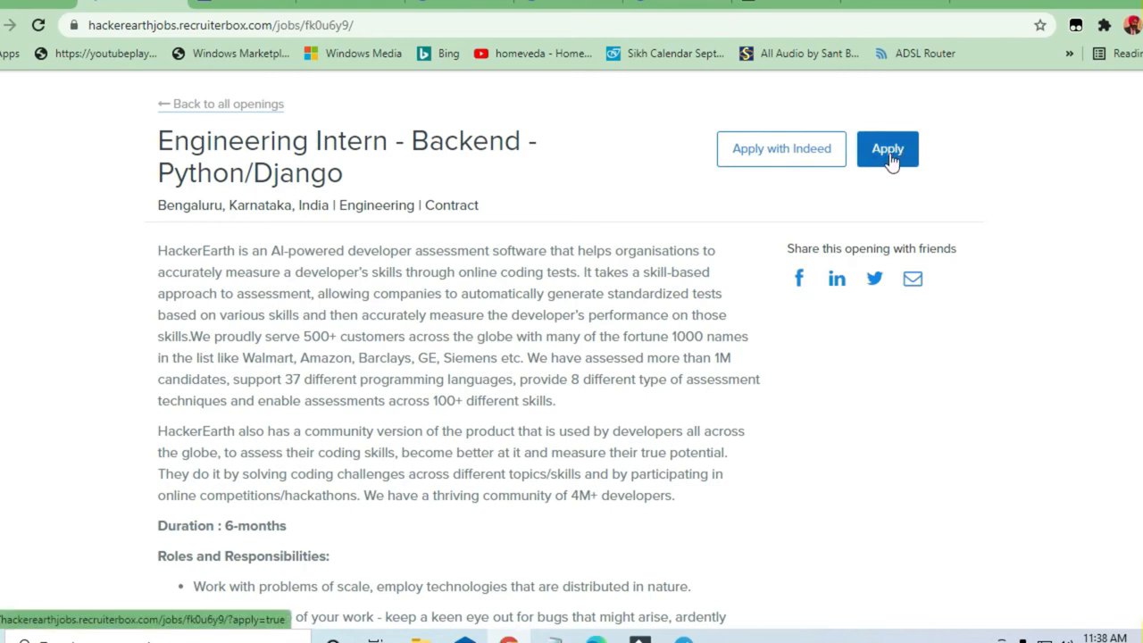
mouse_move(359, 247)
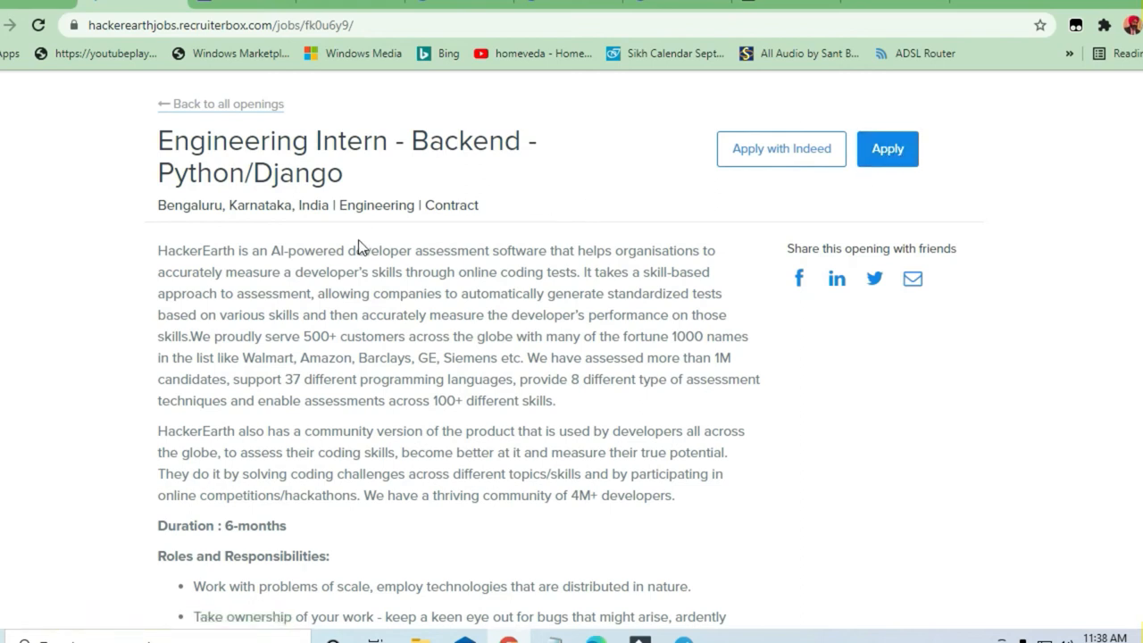
drag(158, 204, 406, 250)
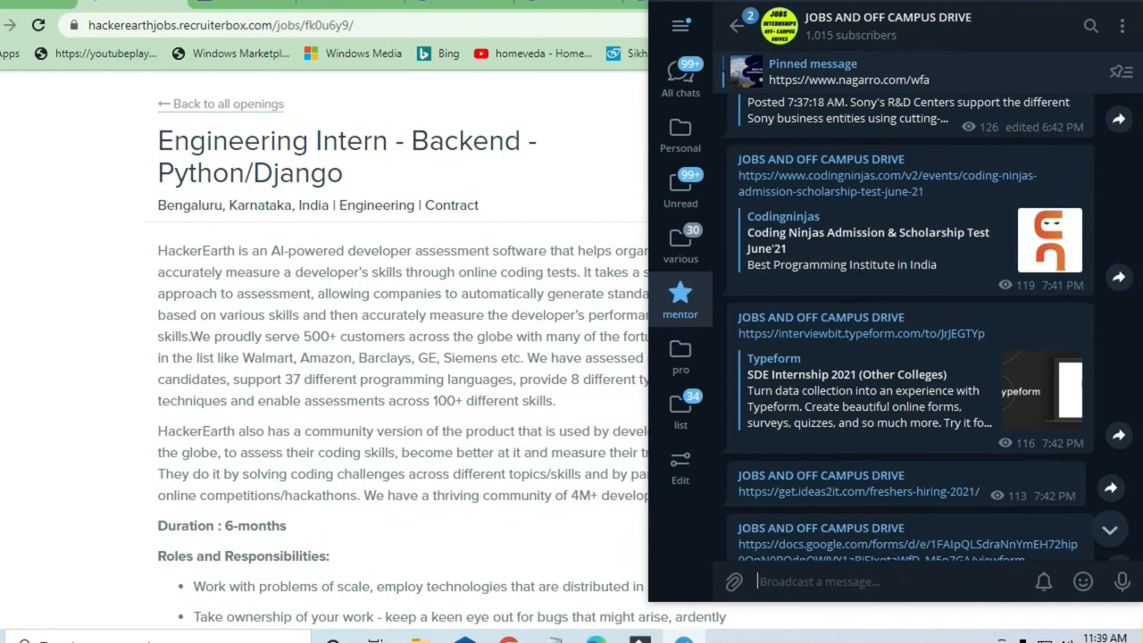
Step: Scroll the channel feed down to the Cerner career links and Pepcoding web developer post
scroll(down, 3)
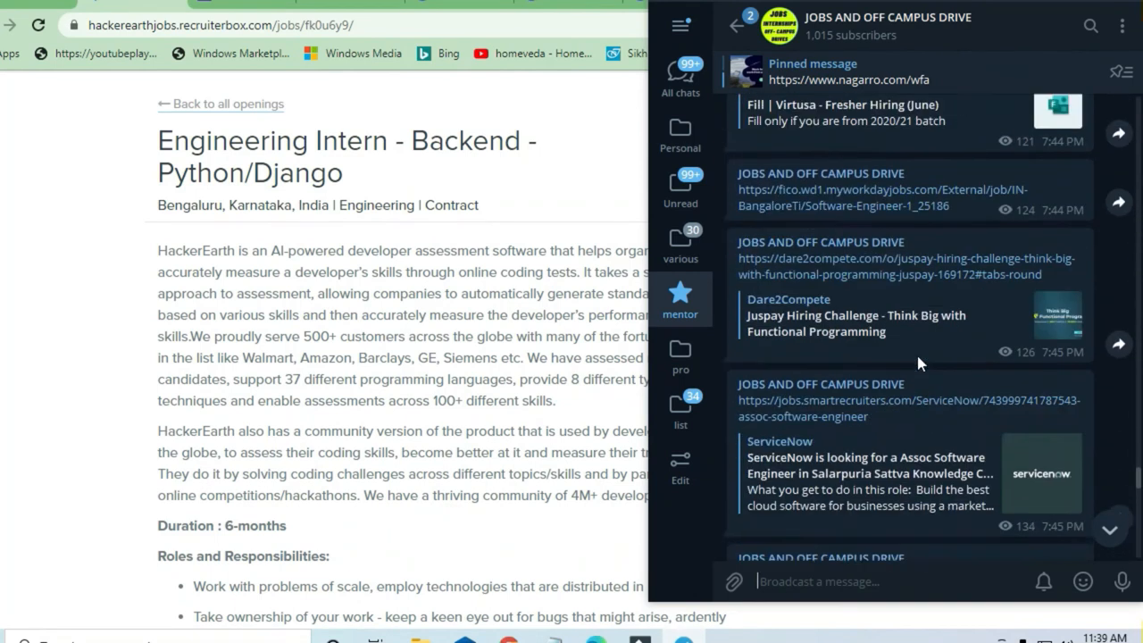
scroll(down, 3)
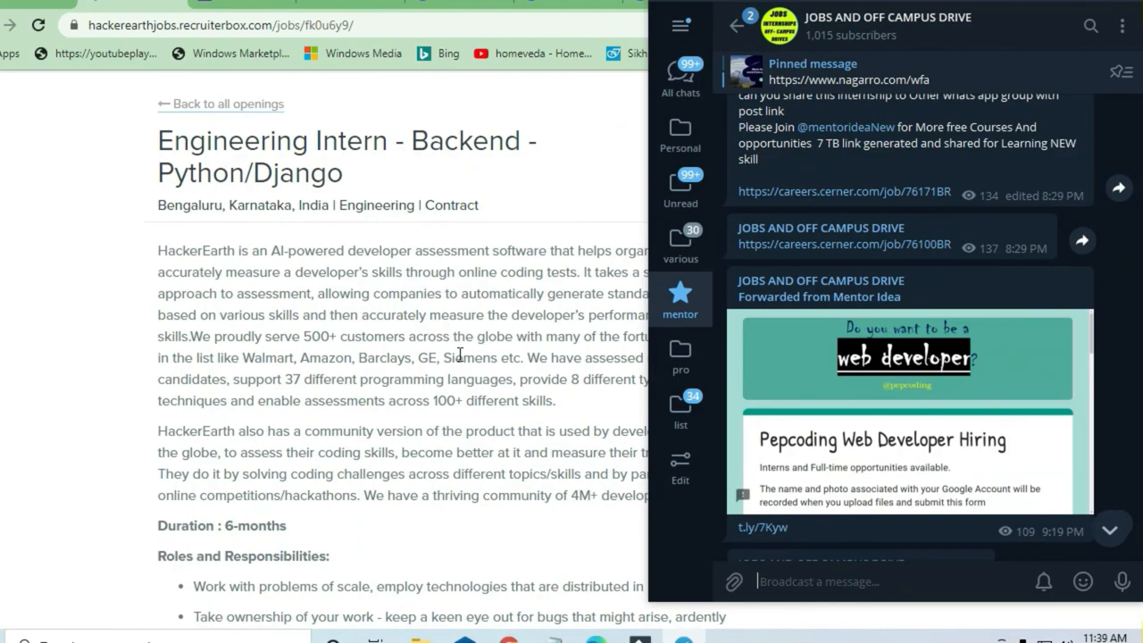